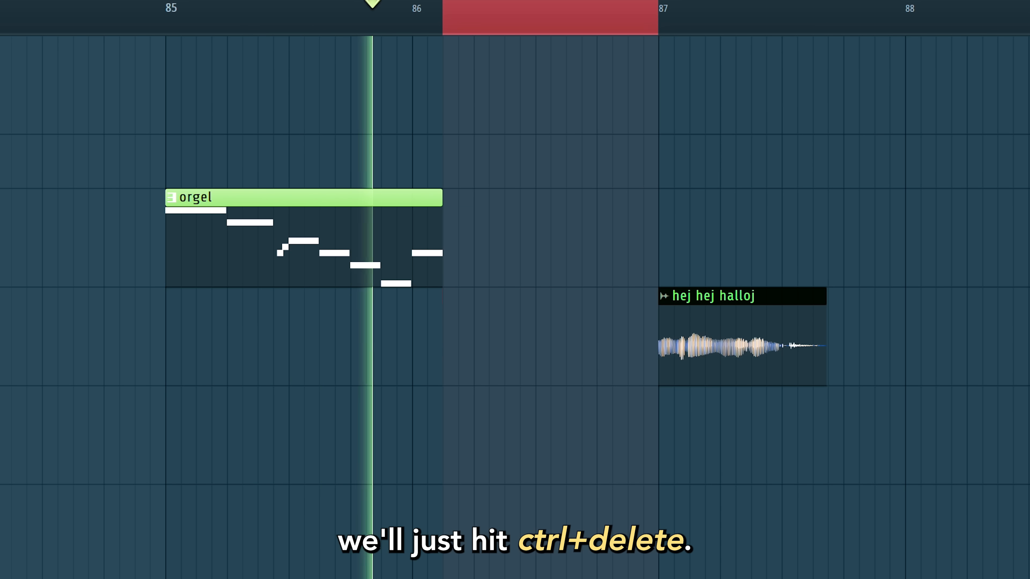
# Step: Delete the marked empty time stretch between the orgel and hej hej halloj clips with Ctrl+Delete
pyautogui.press('ctrl+delete')
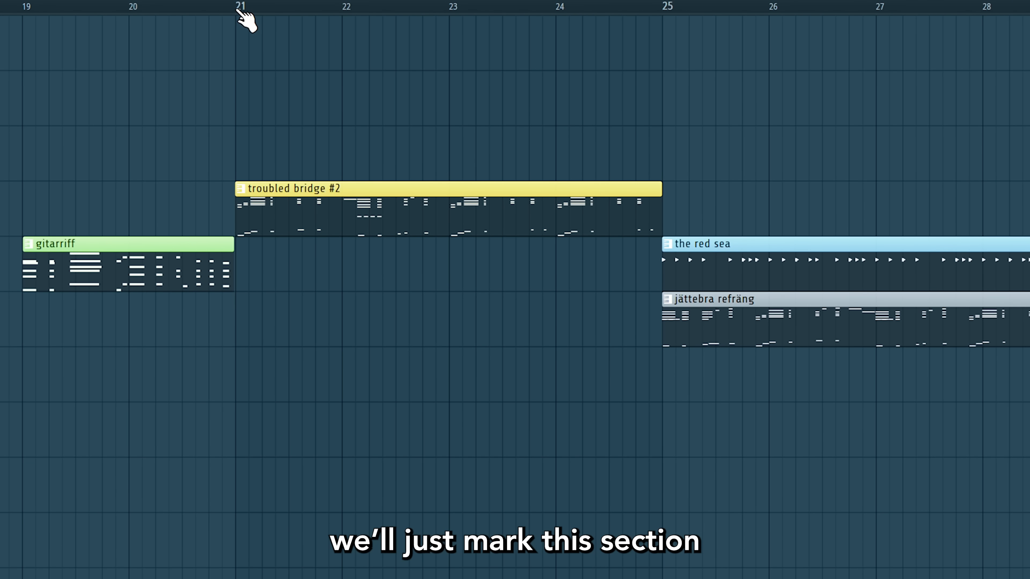
# Step: Cut bars 21–25 holding troubled bridge #2, then insert blank time before the chorus clips
pyautogui.moveTo(241, 7); pyautogui.dragTo(667, 7)
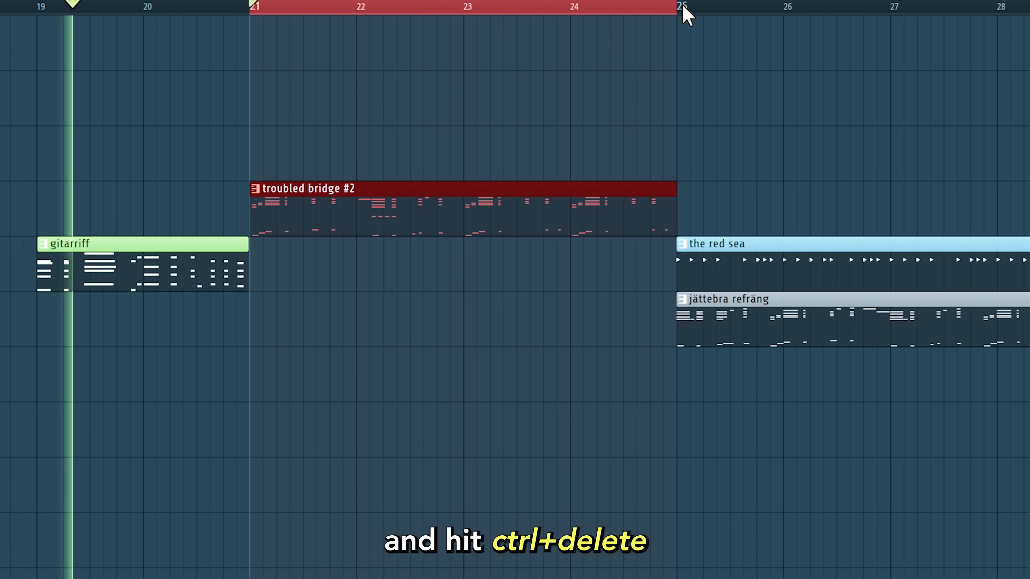
pyautogui.press('ctrl+delete')
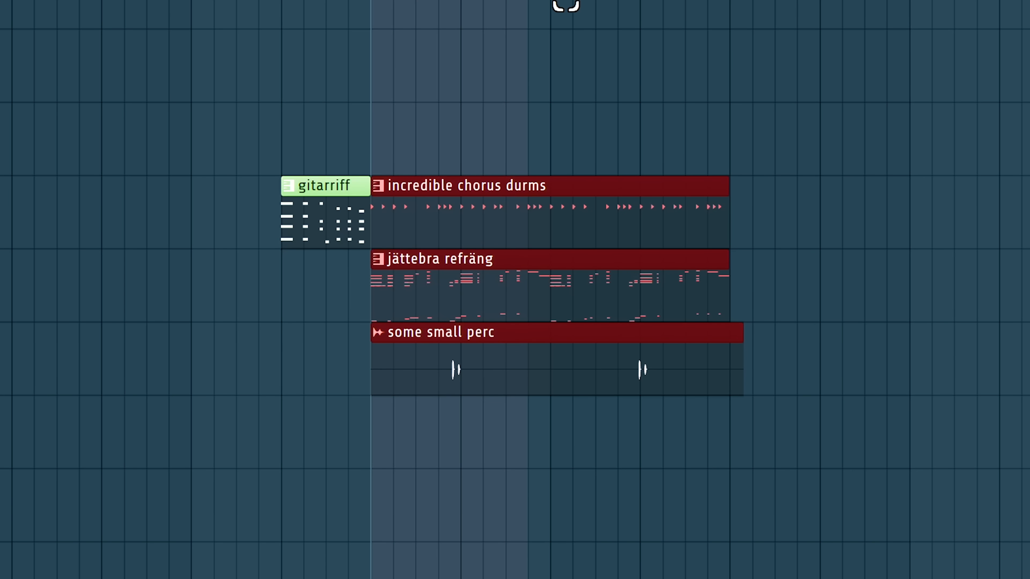
pyautogui.press('ctrl+alt+insert')
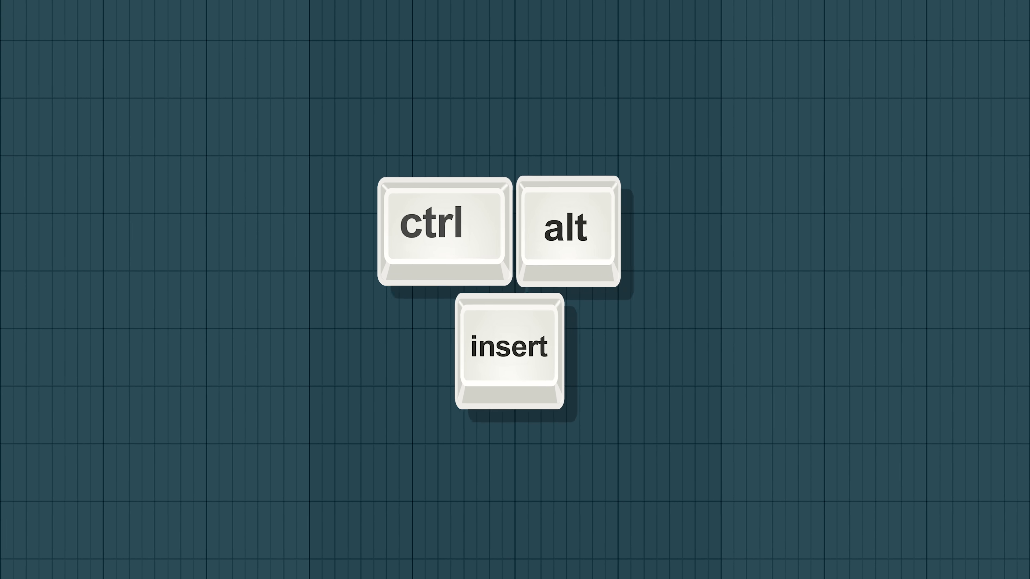